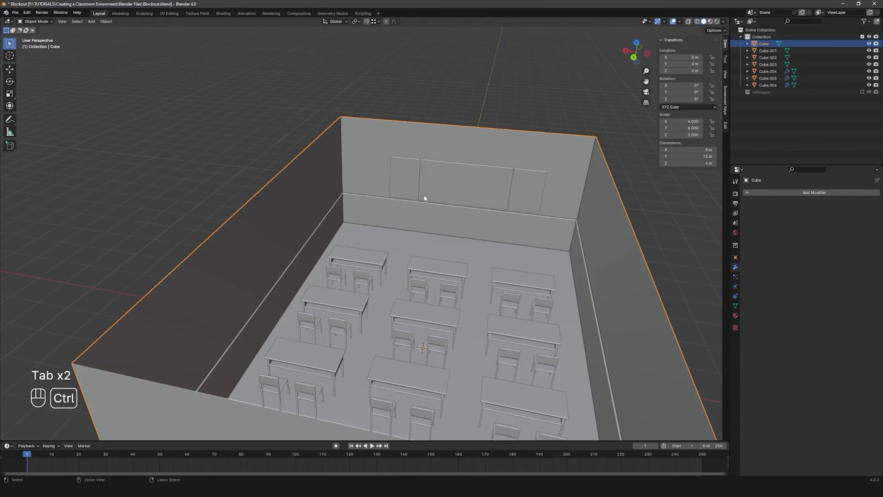
- Apply the room box's scale so it reads 1 while keeping its 8 × 12 × 4 m size
{"action": "key", "text": "ctrl+a"}
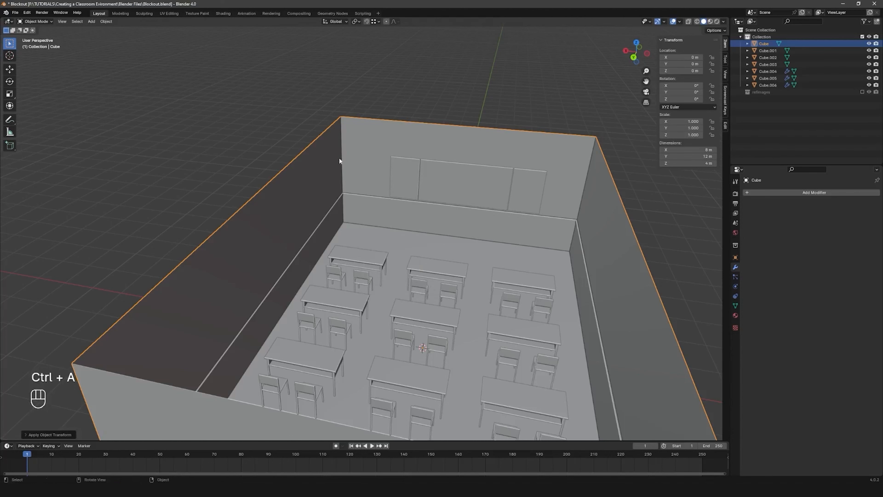
{"action": "key", "text": "Tab"}
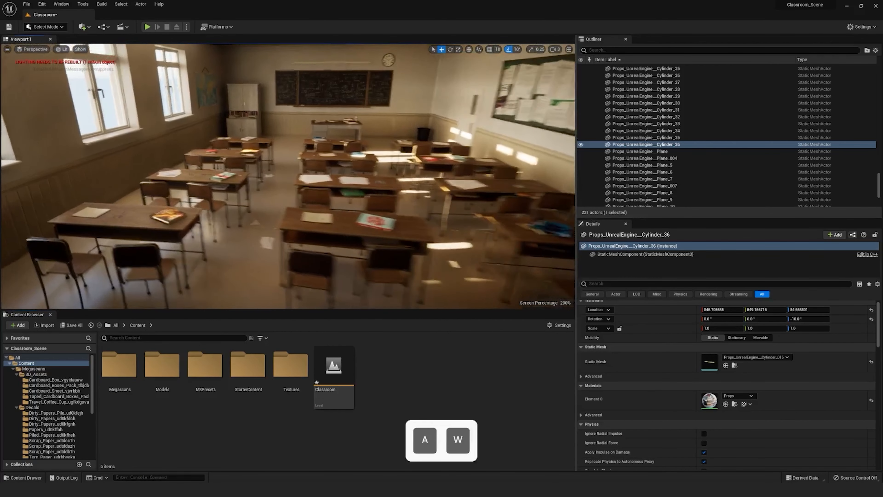
{"action": "key", "text": "w"}
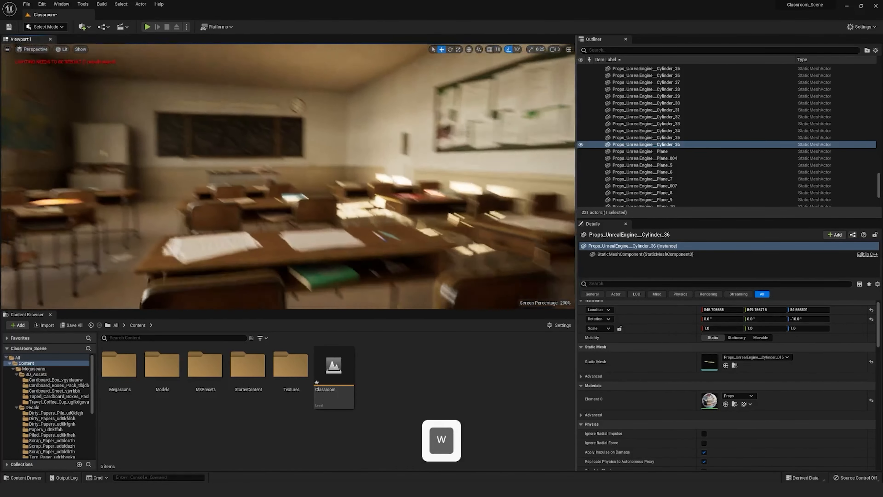
{"action": "key", "text": "s"}
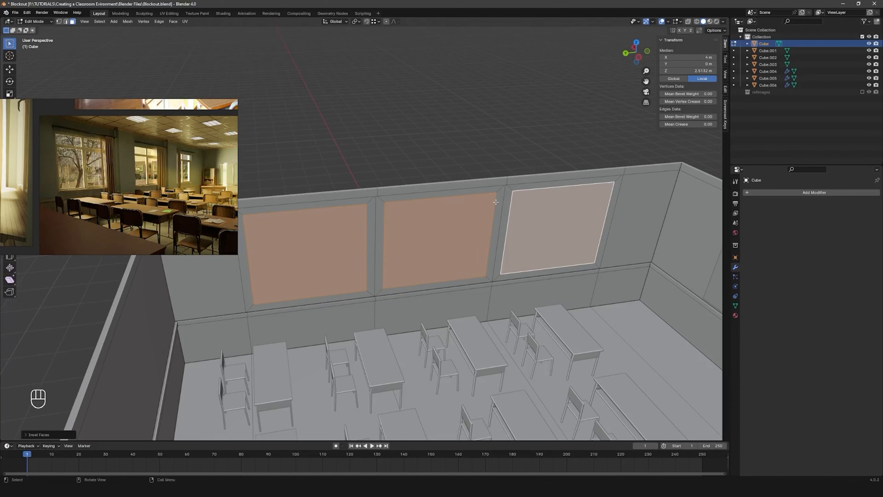
- Choose a new transform pivot point after insetting the three window panels
{"action": "left_click", "coordinate": [365, 22]}
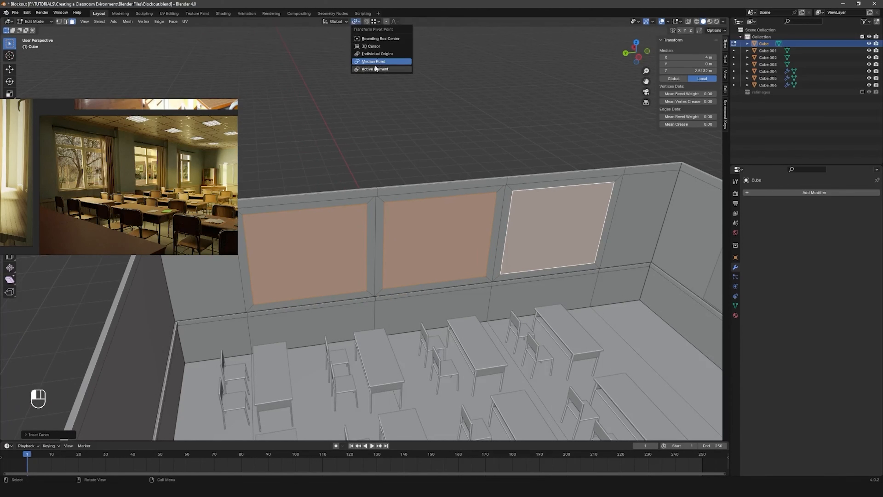
{"action": "mouse_move", "coordinate": [378, 53]}
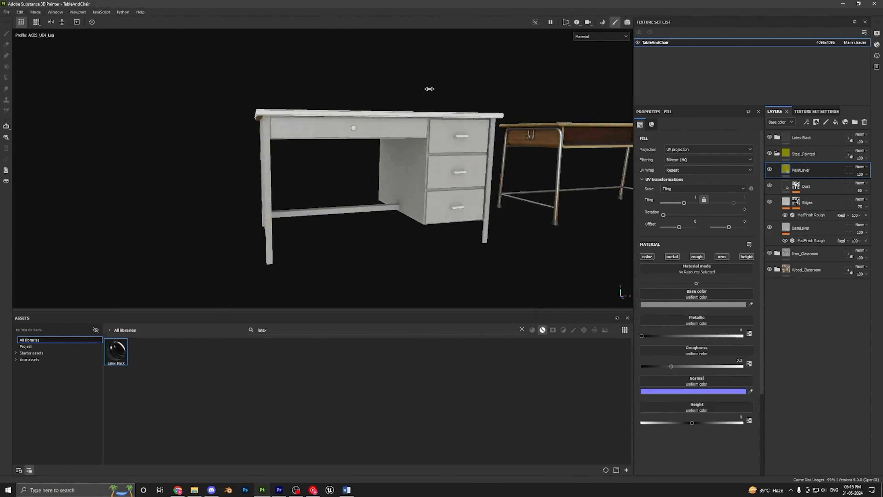
- Add a fill layer to the TableAndChair layer stack for the painted steel and latex materials
{"action": "left_click", "coordinate": [694, 304]}
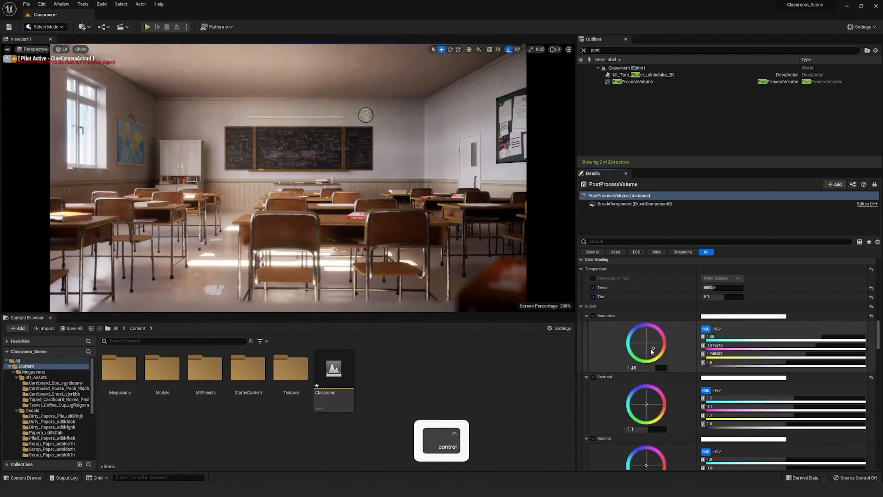
- Undo the saturation boost back to 1.0 and set white balance temperature to 6500
{"action": "key", "text": "ctrl+z"}
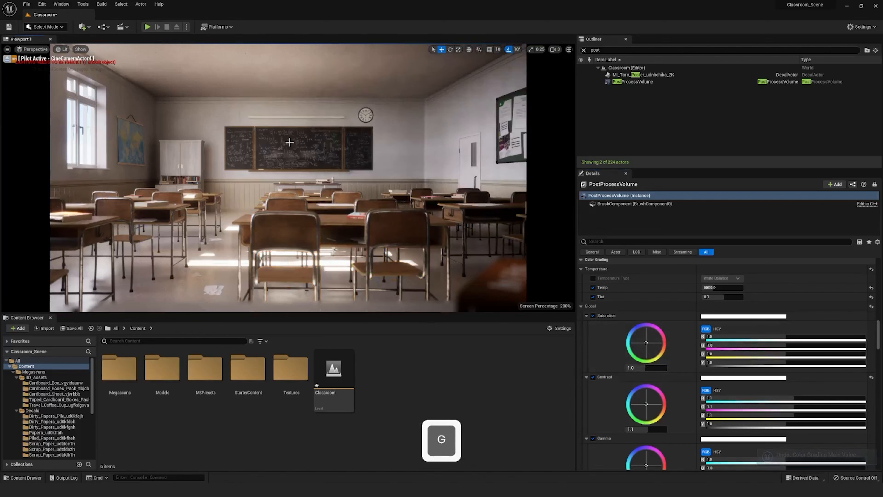
{"action": "scroll", "scroll_direction": "up", "scroll_amount": 3}
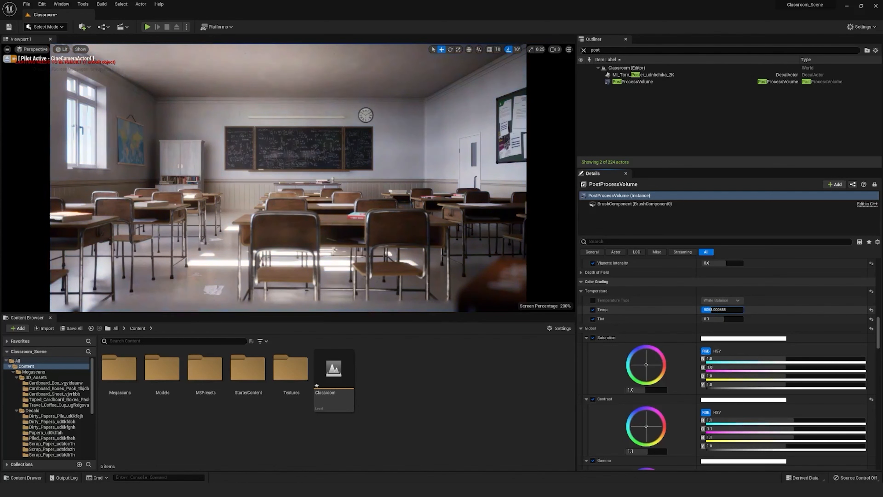
{"action": "key", "text": "ctrl+z"}
{"action": "type", "text": "65"}
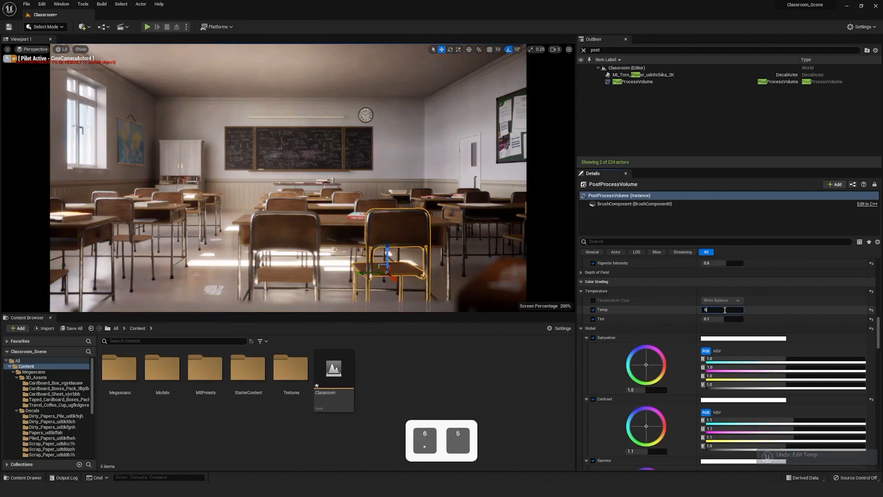
{"action": "key", "text": "enter"}
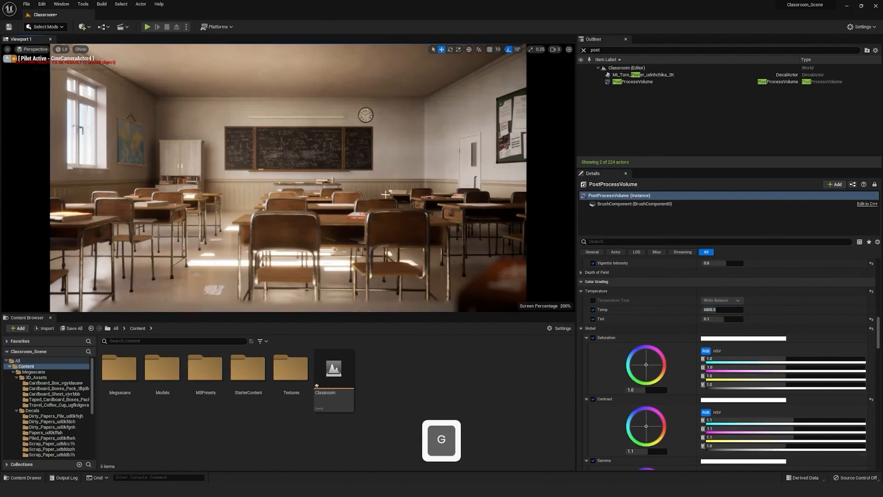
- Load the Classroom_Evening level and clear the Outliner actor filter
{"action": "double_click", "coordinate": [377, 339]}
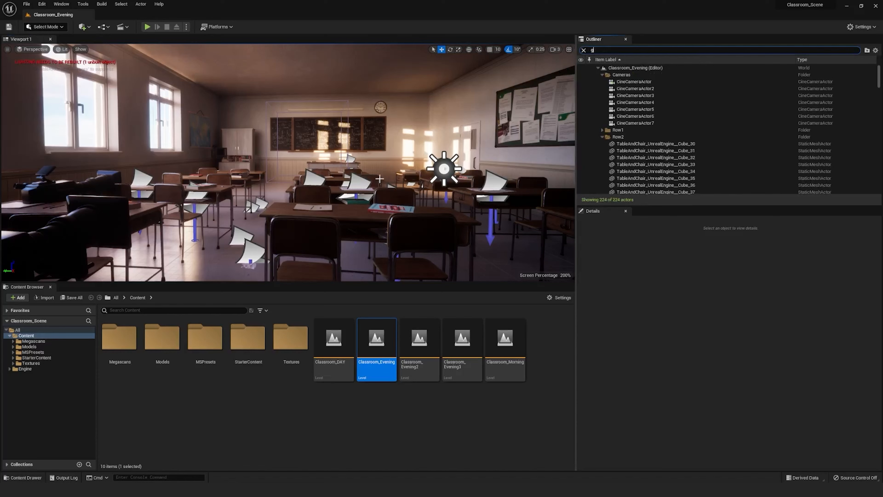
{"action": "left_click", "coordinate": [584, 50]}
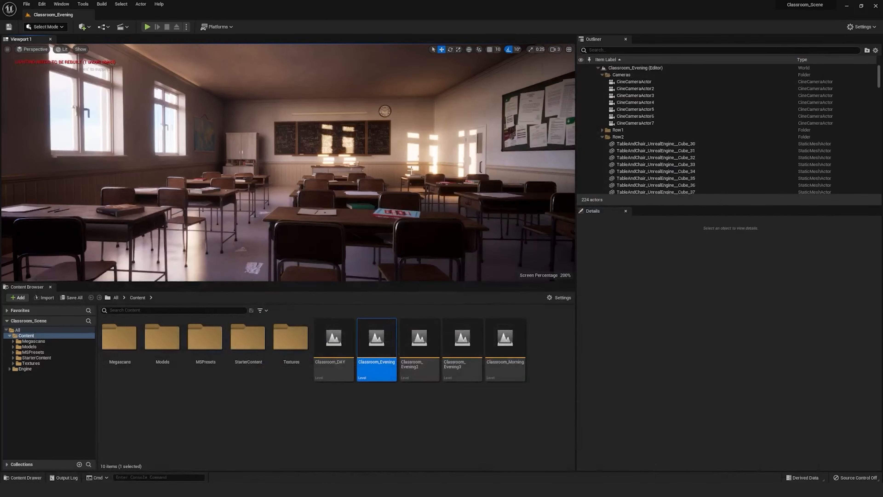